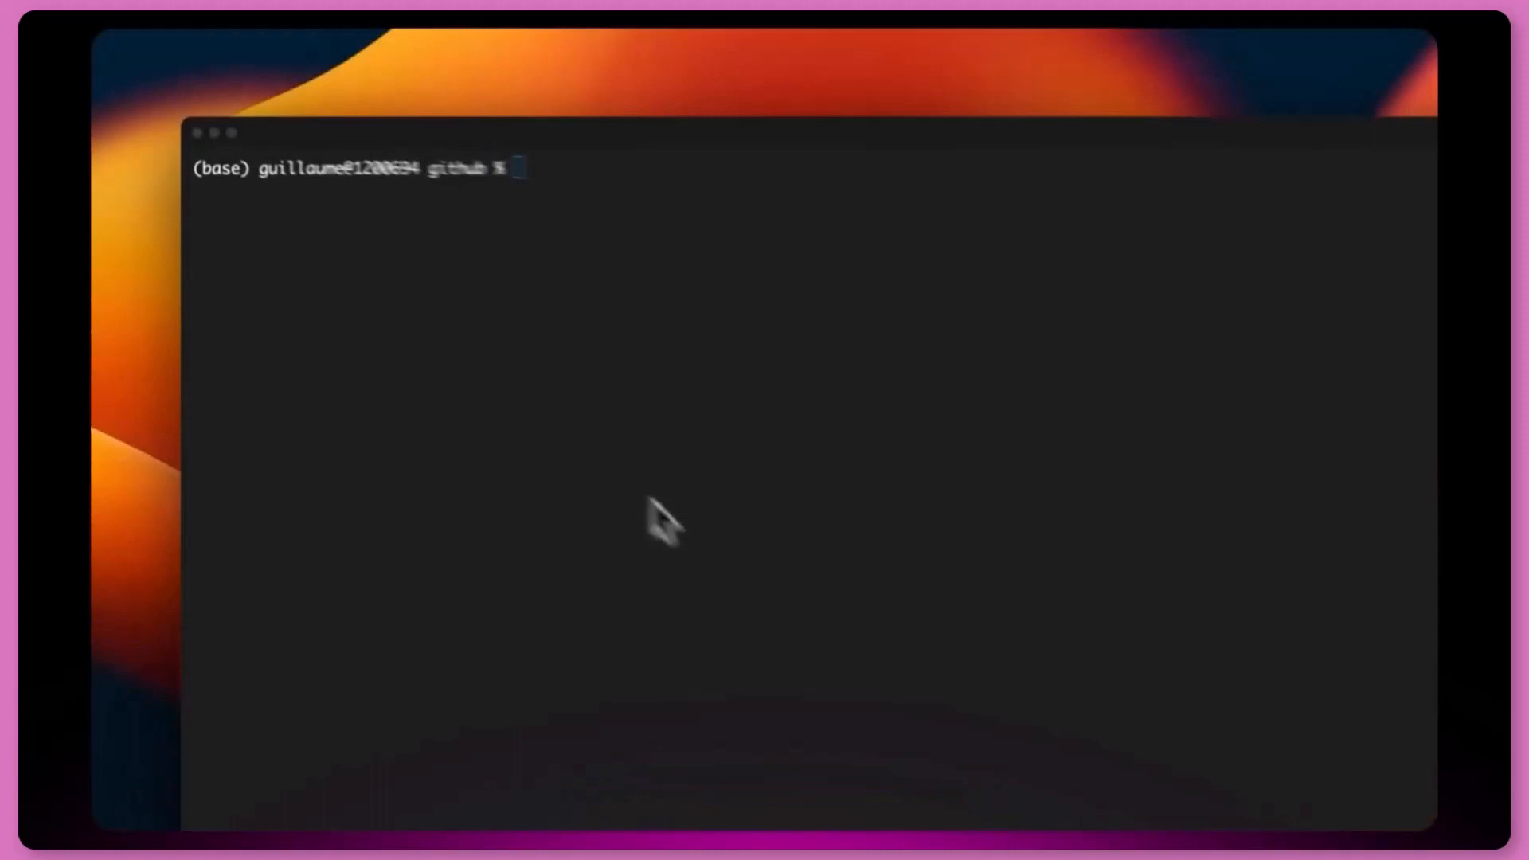
# Step: Create the bun-react folder, initialise it with bun init -y, and enter the bun add react react-dom command
pyautogui.write('mkdir bun-react')
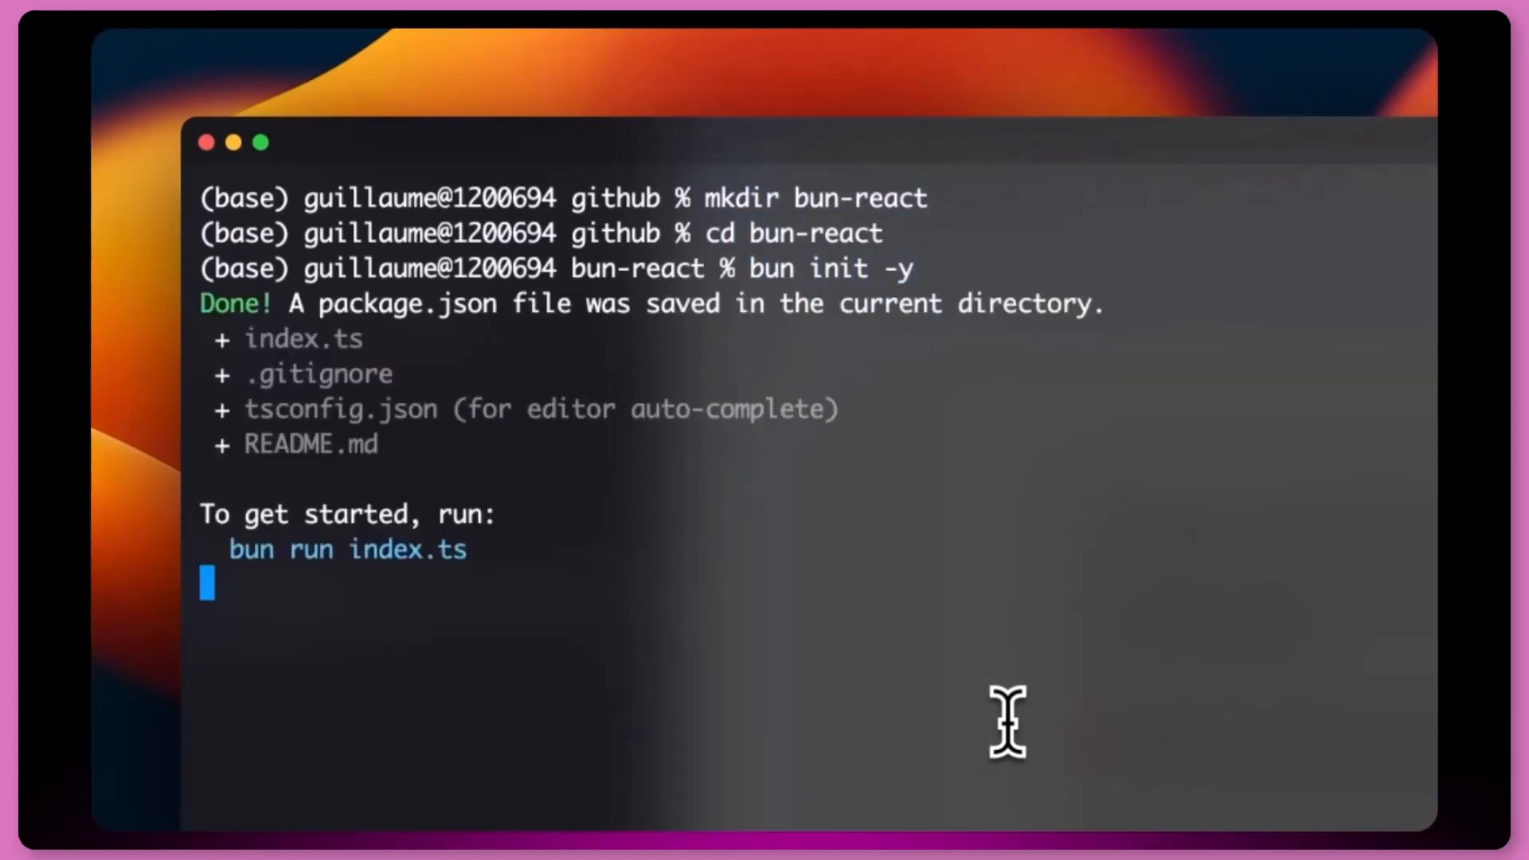
pyautogui.press('Return')
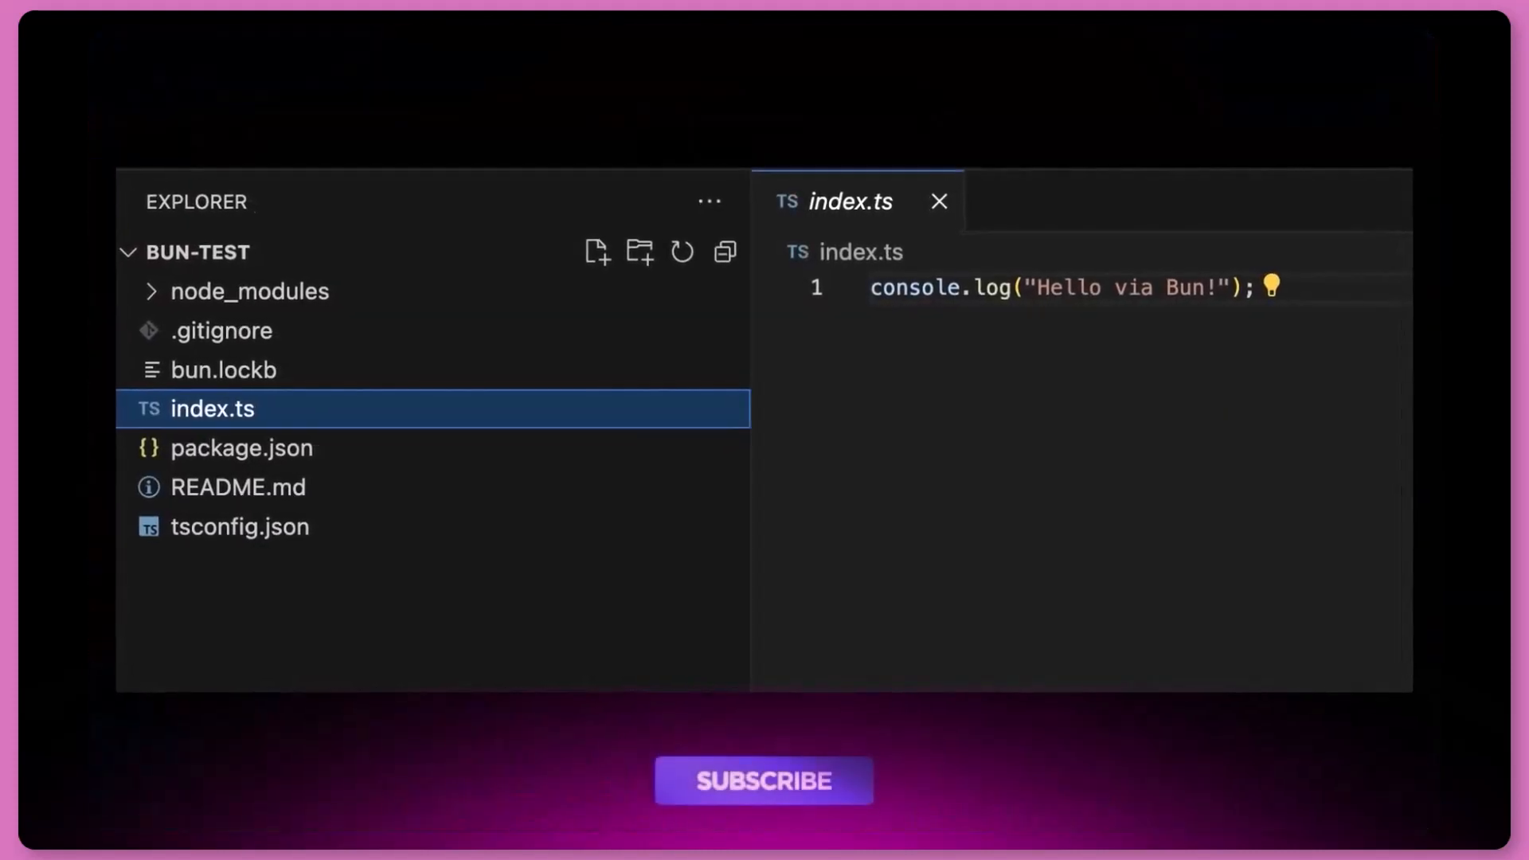
pyautogui.click(763, 780)
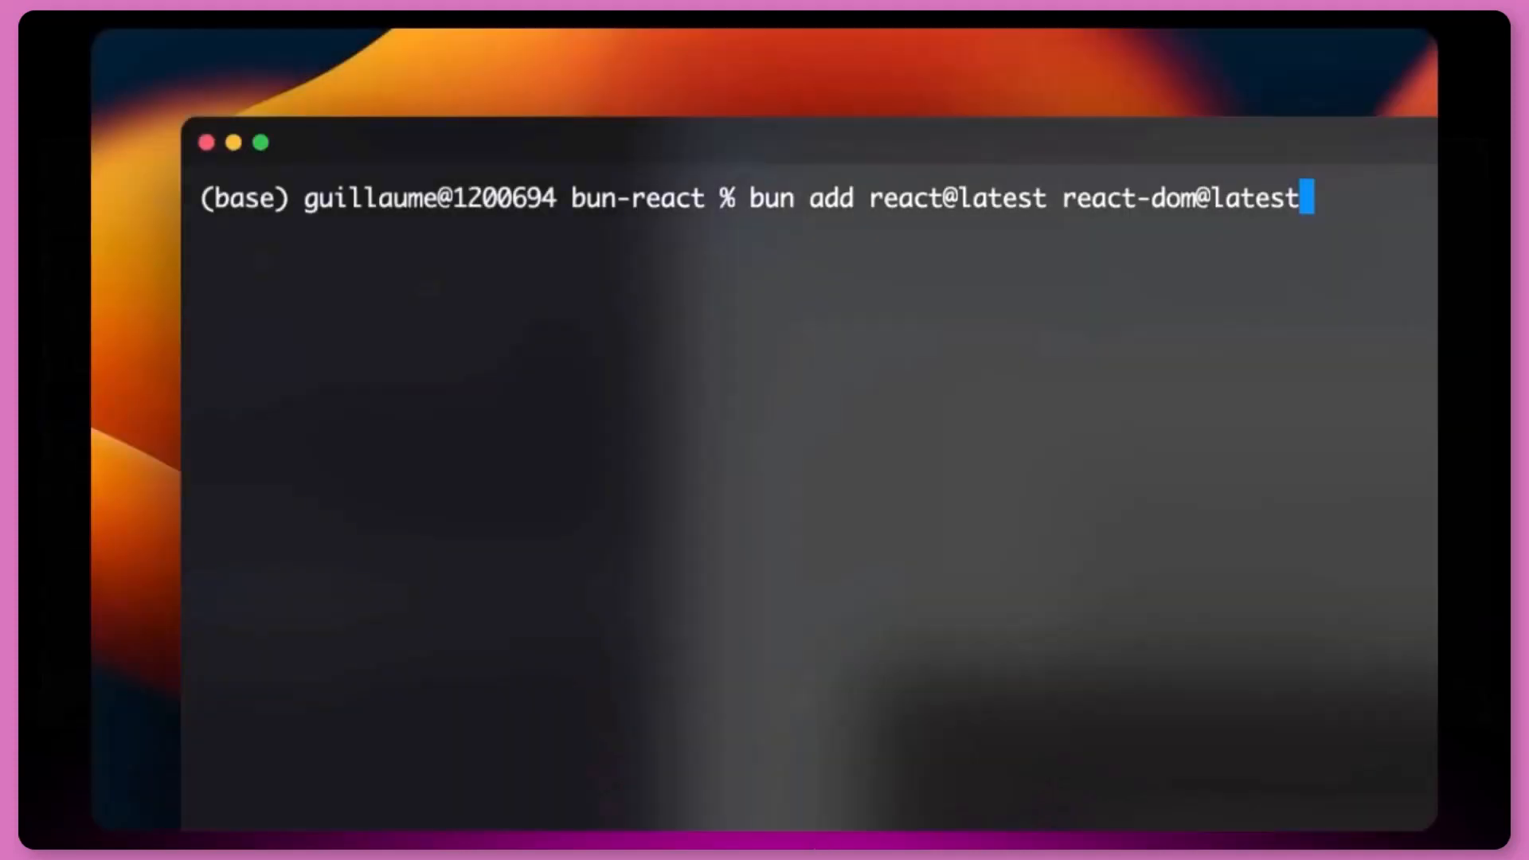
pyautogui.press('Return')
pyautogui.write('bun add @types/react @types/react-dom -D')
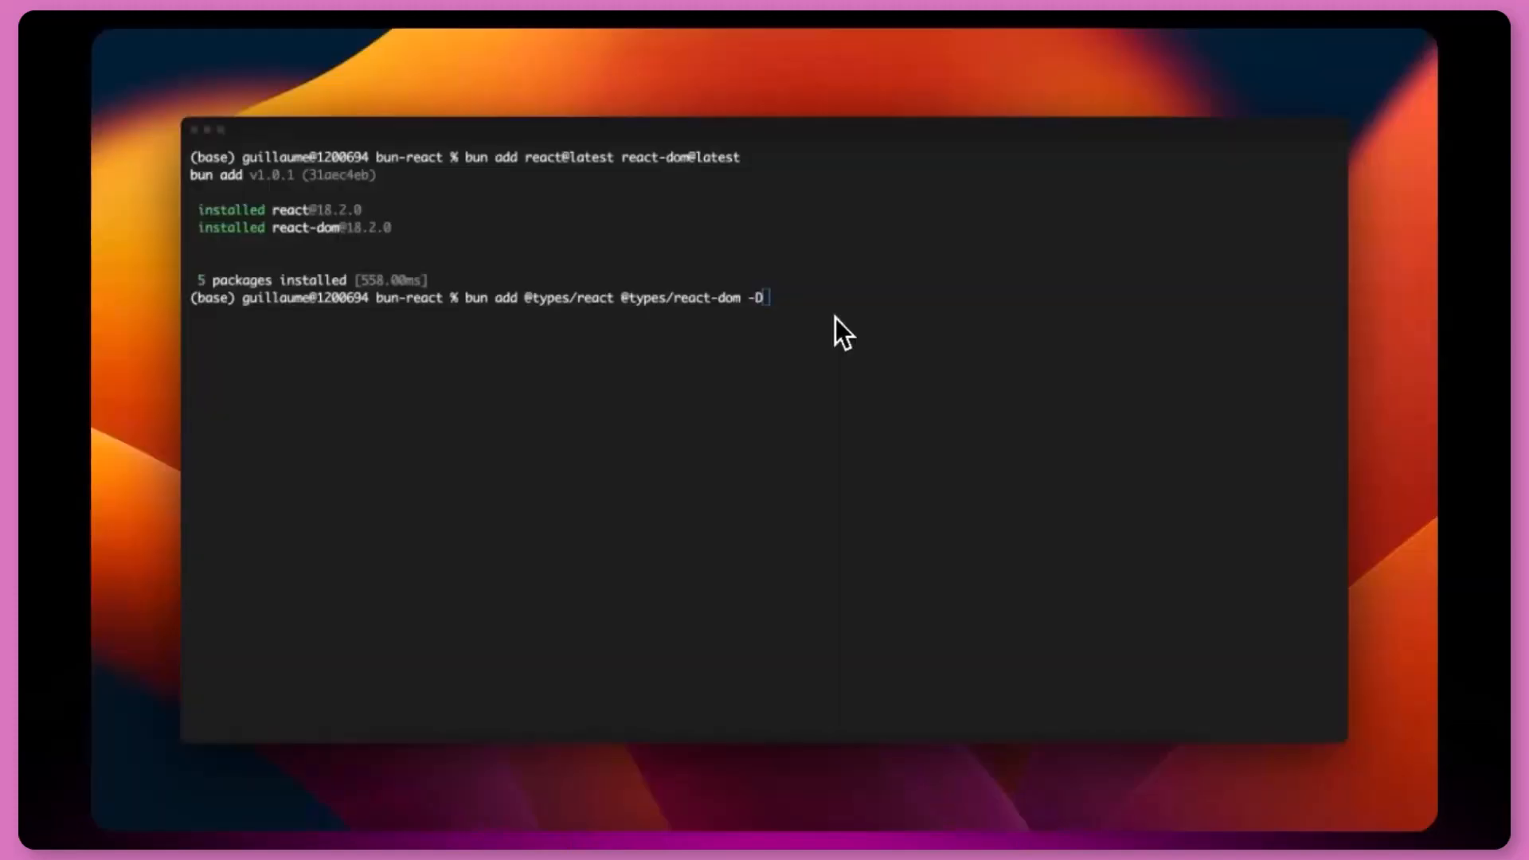
pyautogui.press('Return')
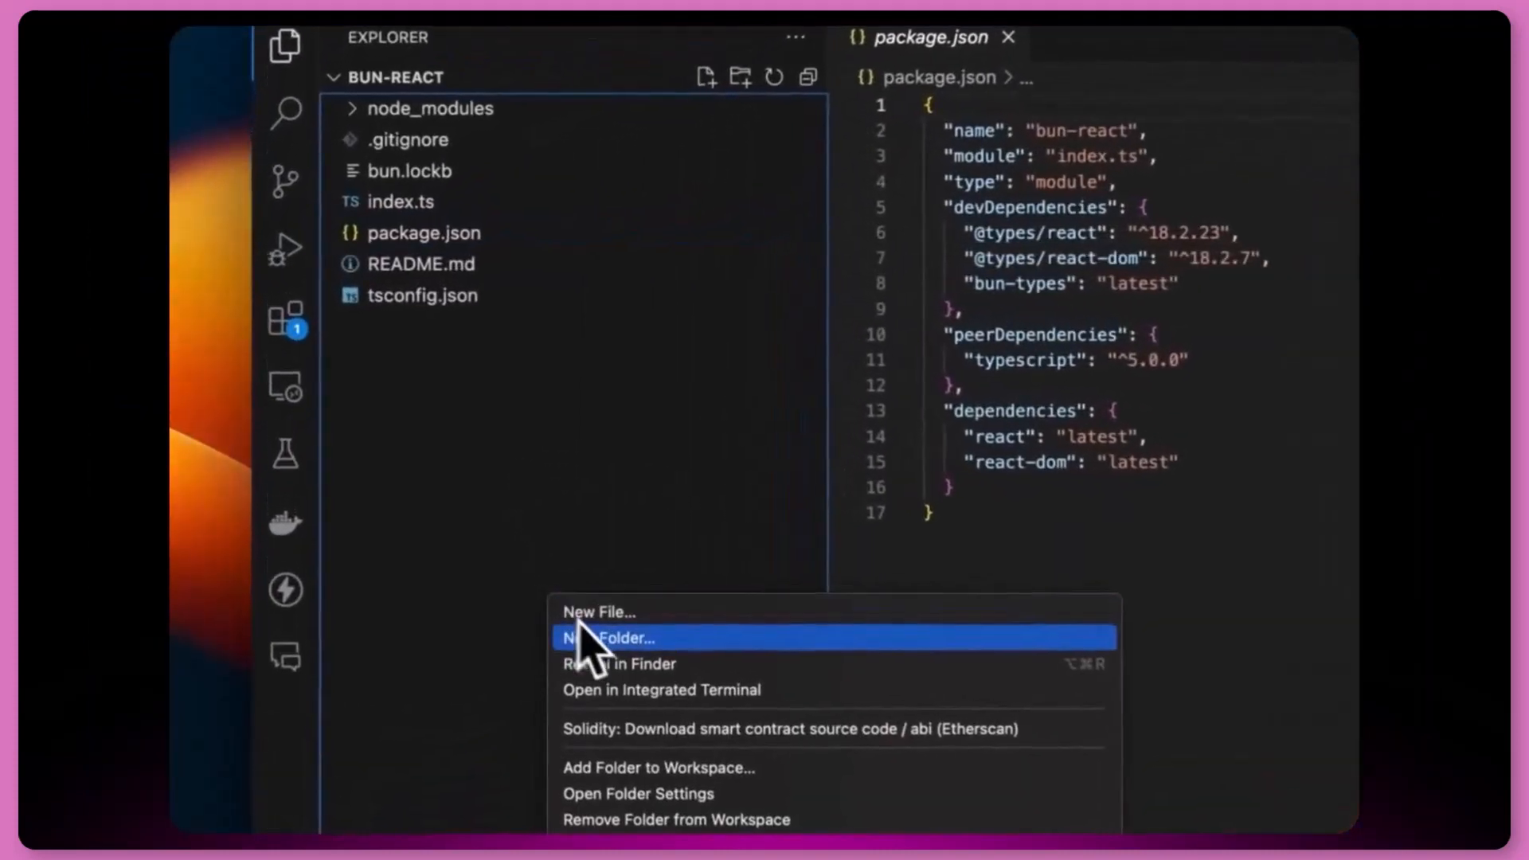
# Step: Create public/index.html with a <div id="root"> and a <script> tag with an empty src
pyautogui.click(608, 637)
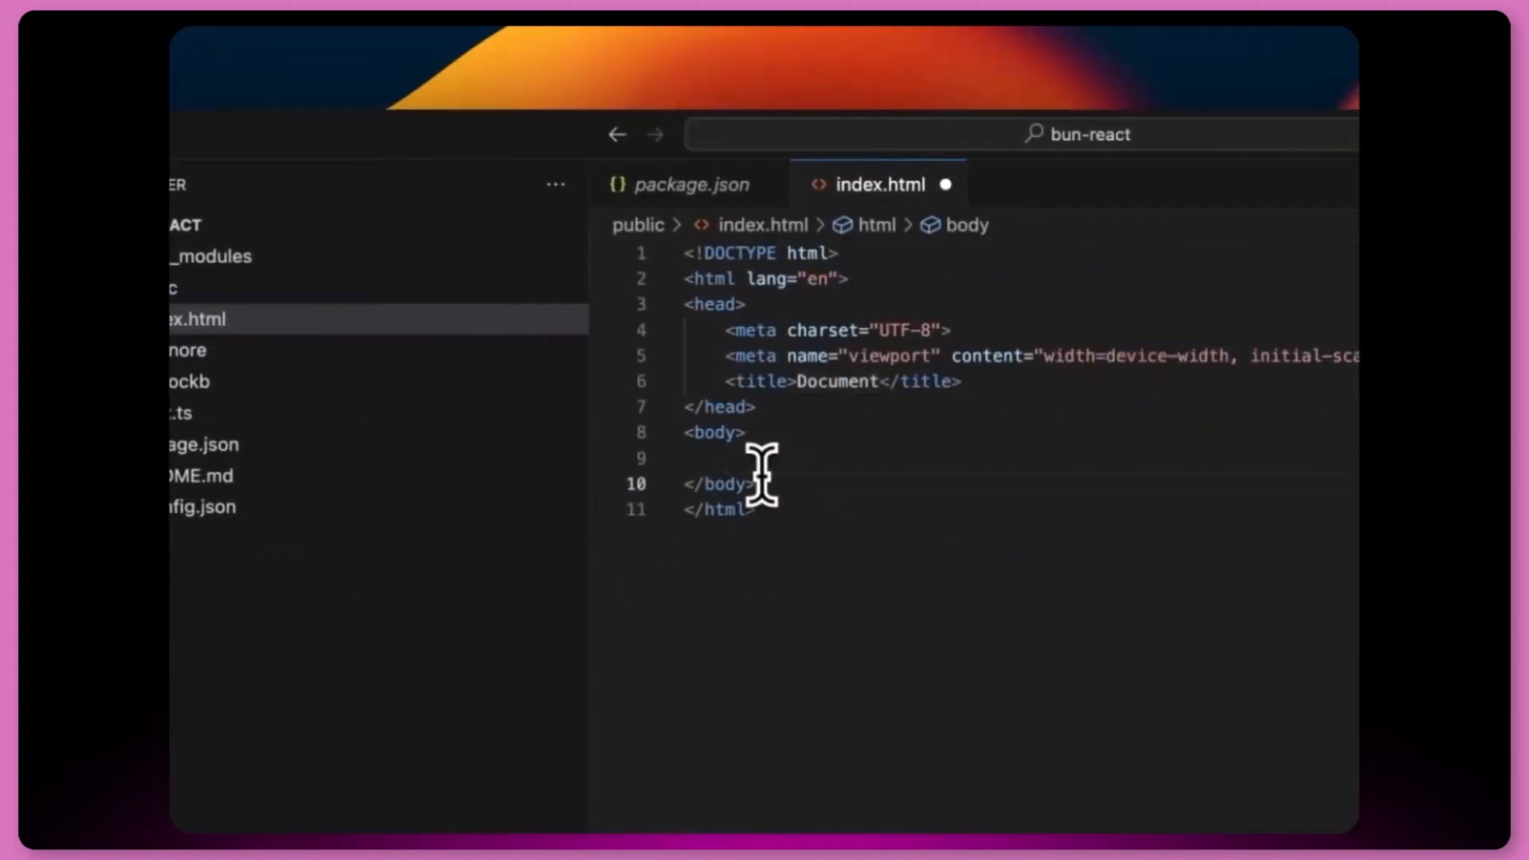
pyautogui.write('<div></div>')
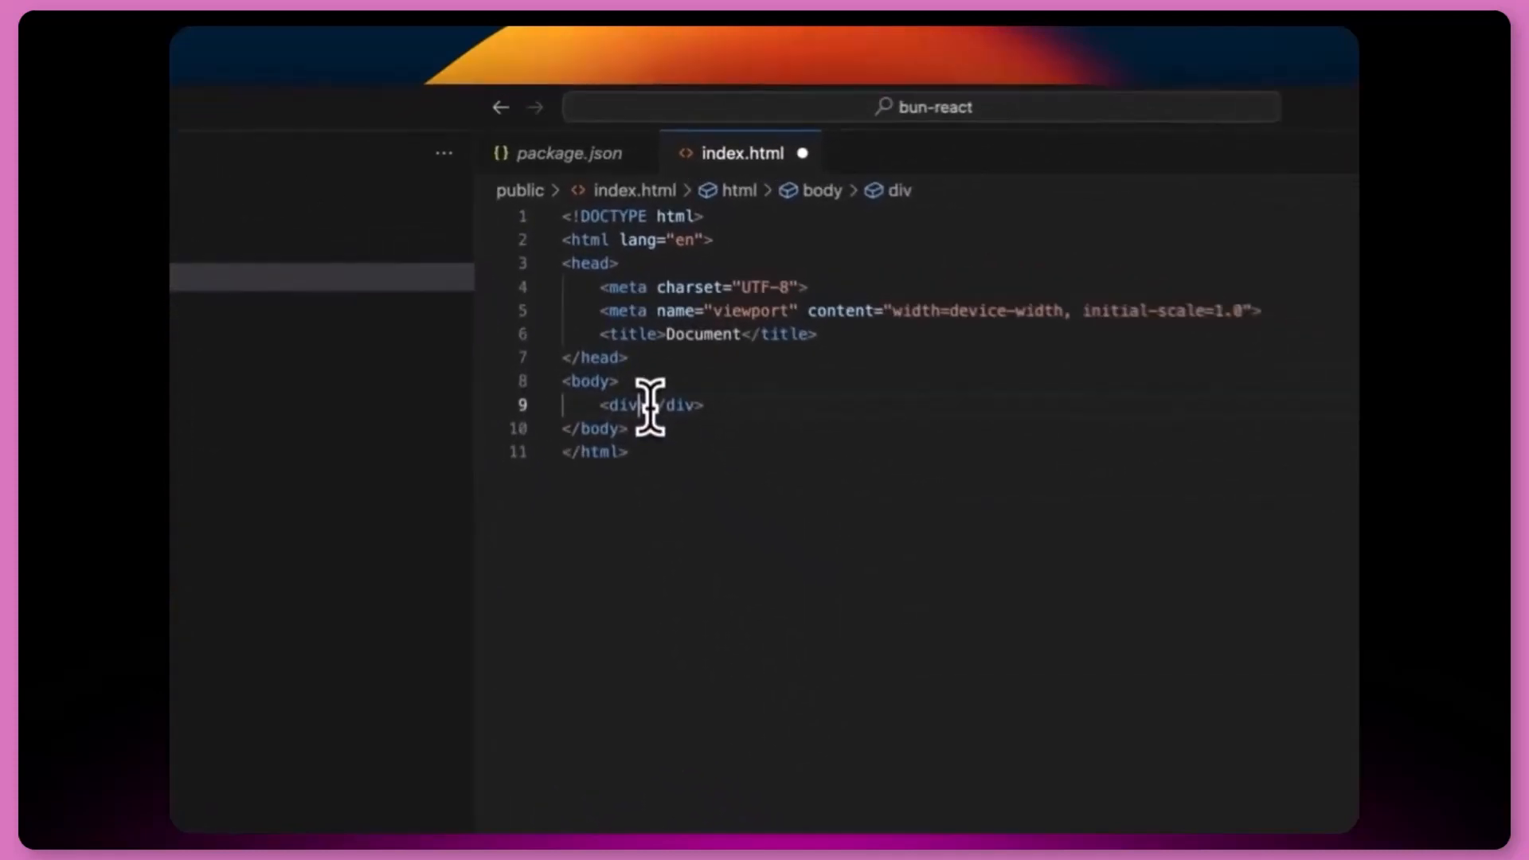
pyautogui.write('id="root"')
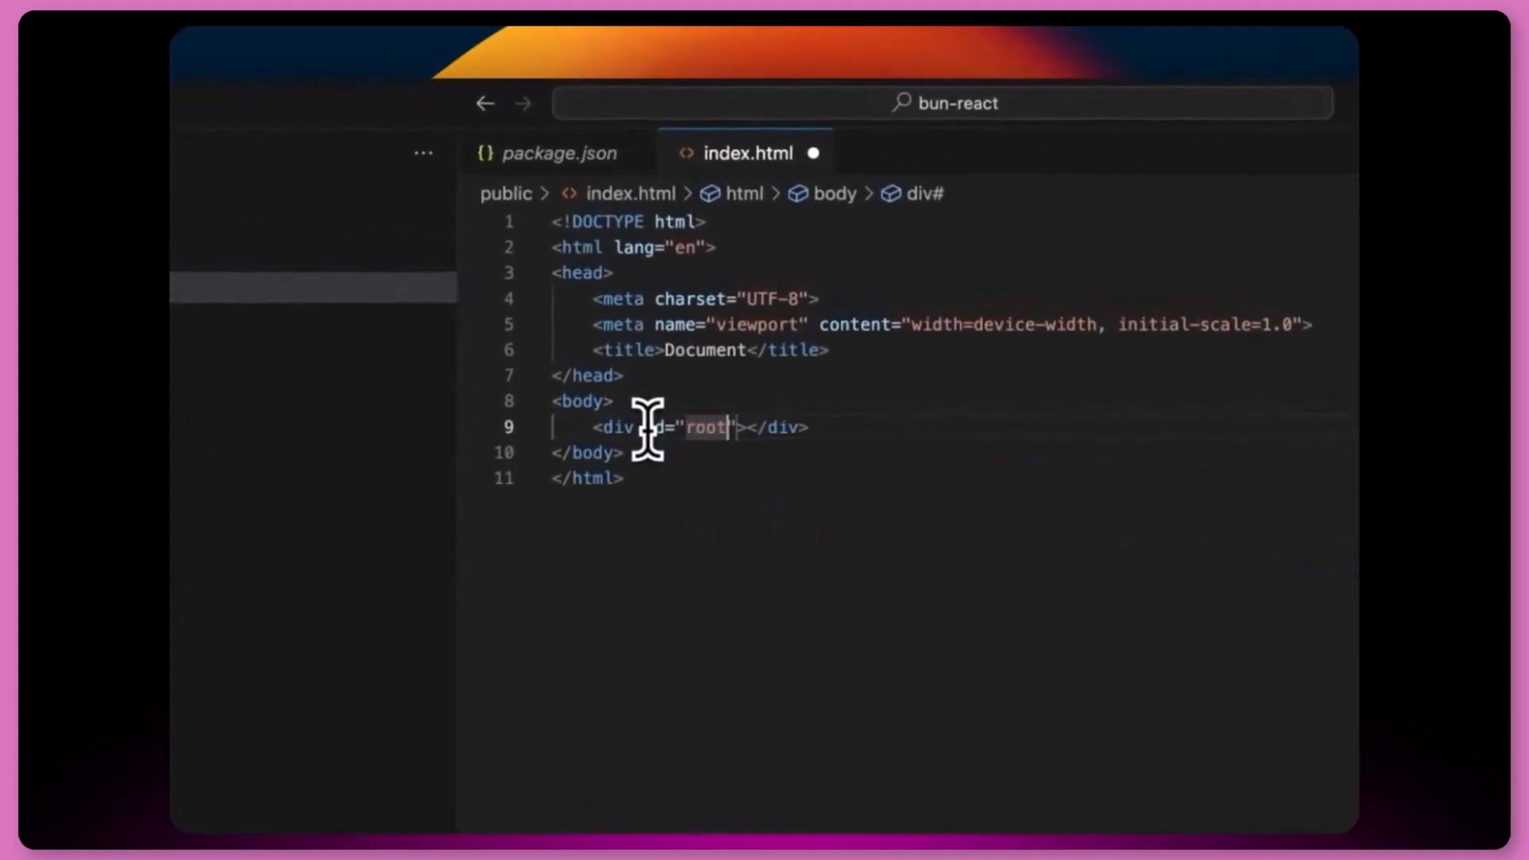
pyautogui.press('Enter')
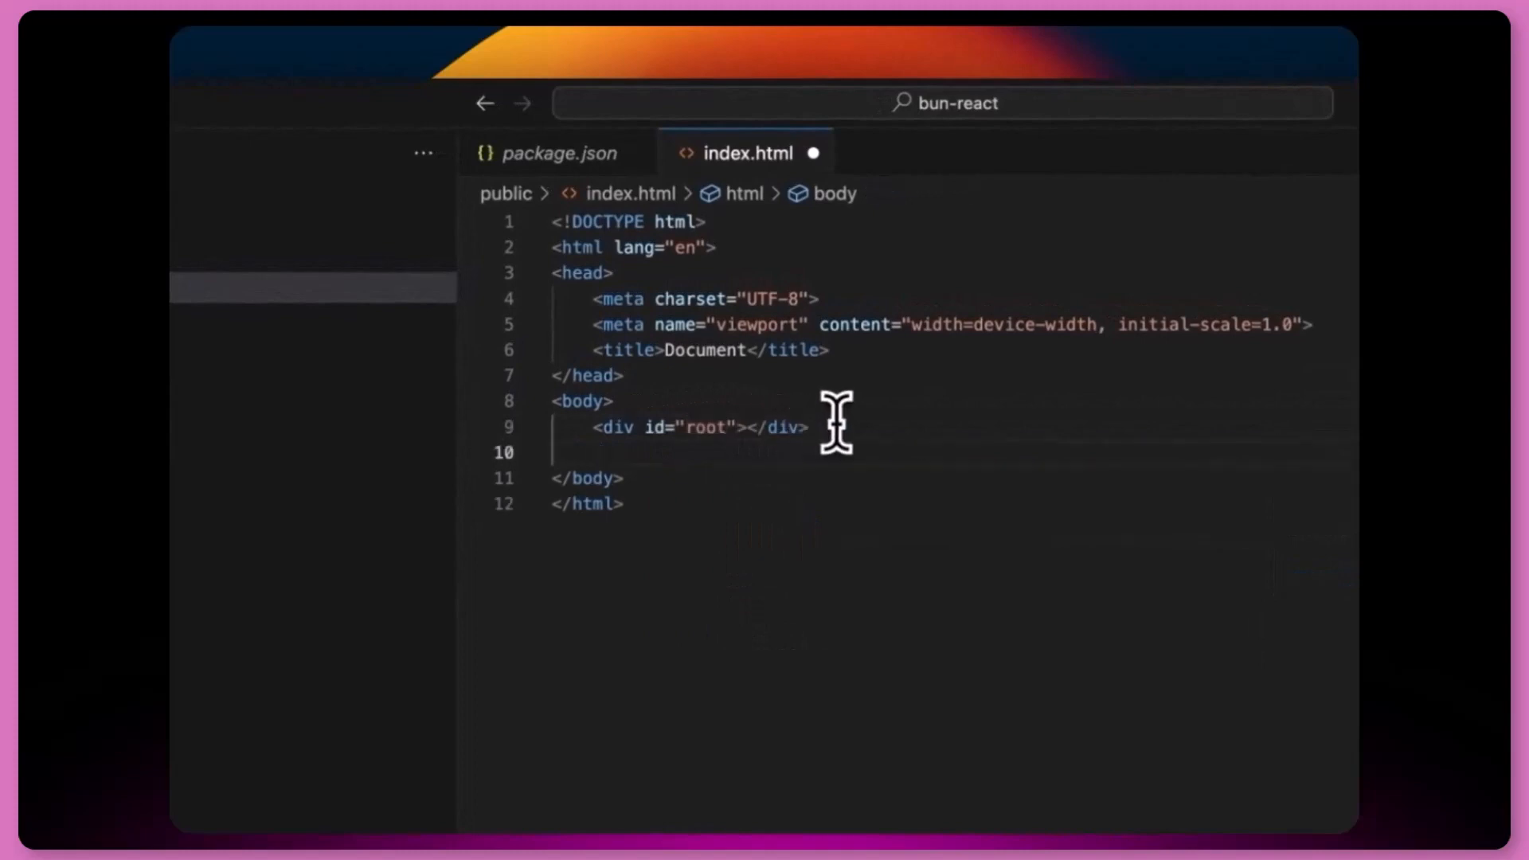
pyautogui.write('<script s></script>')
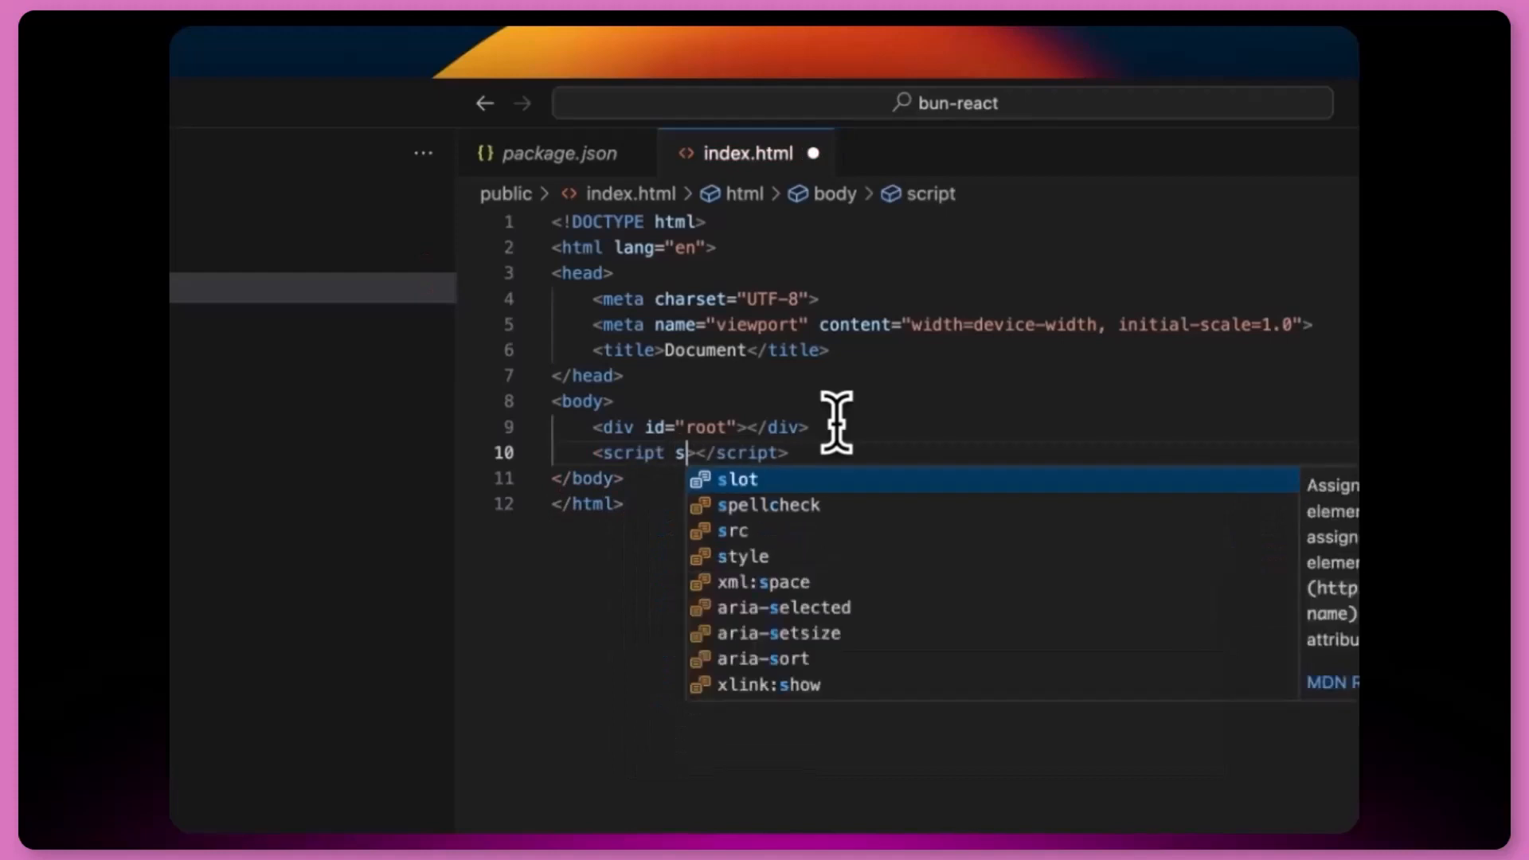
pyautogui.click(732, 529)
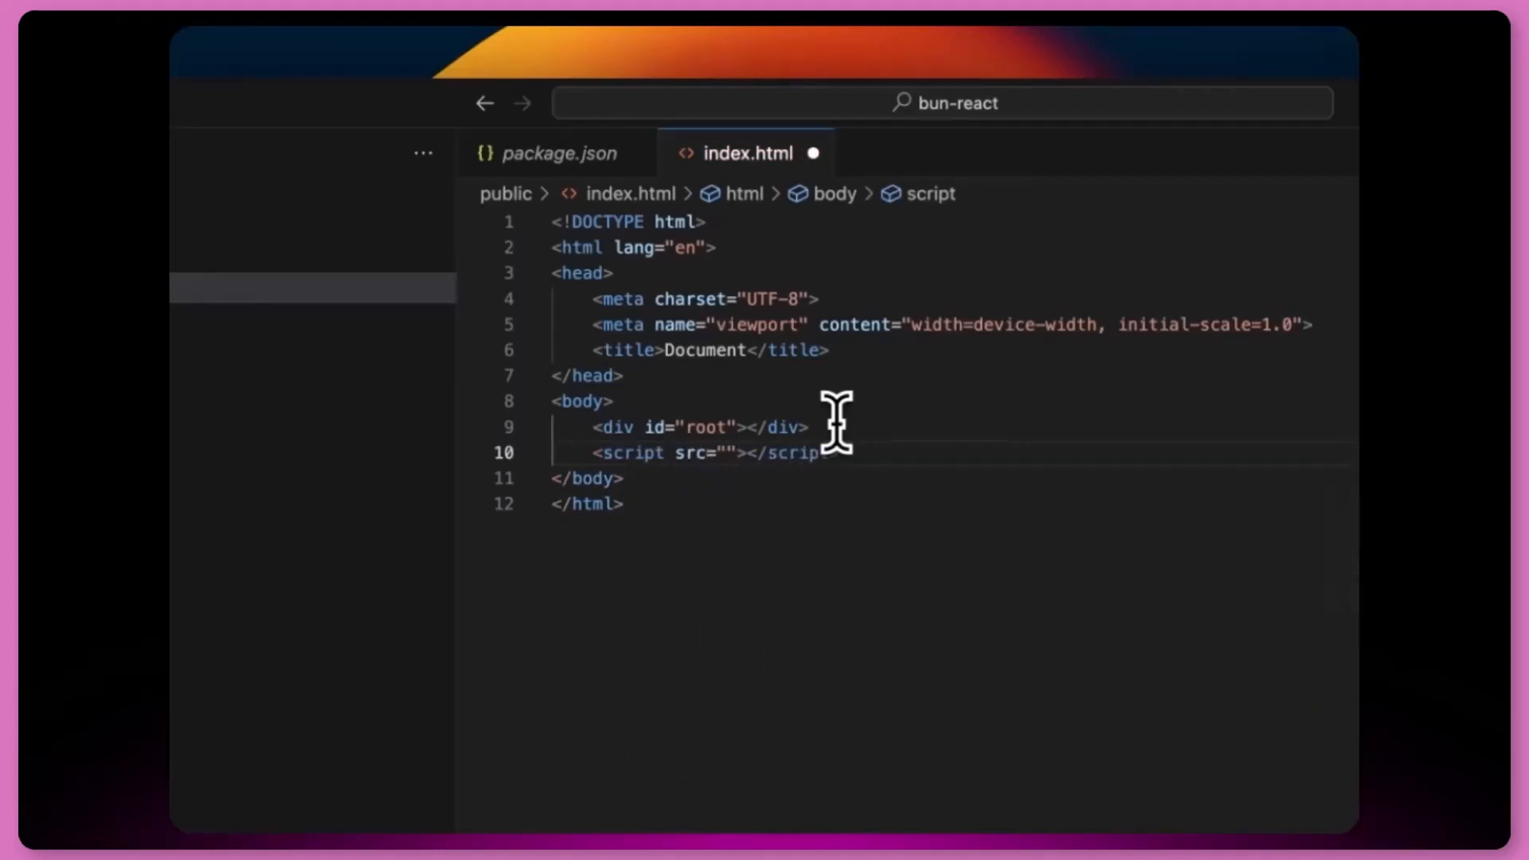
# Step: Fill the script src with the ./script path and finish the source files before returning to the terminal
pyautogui.write('./script')
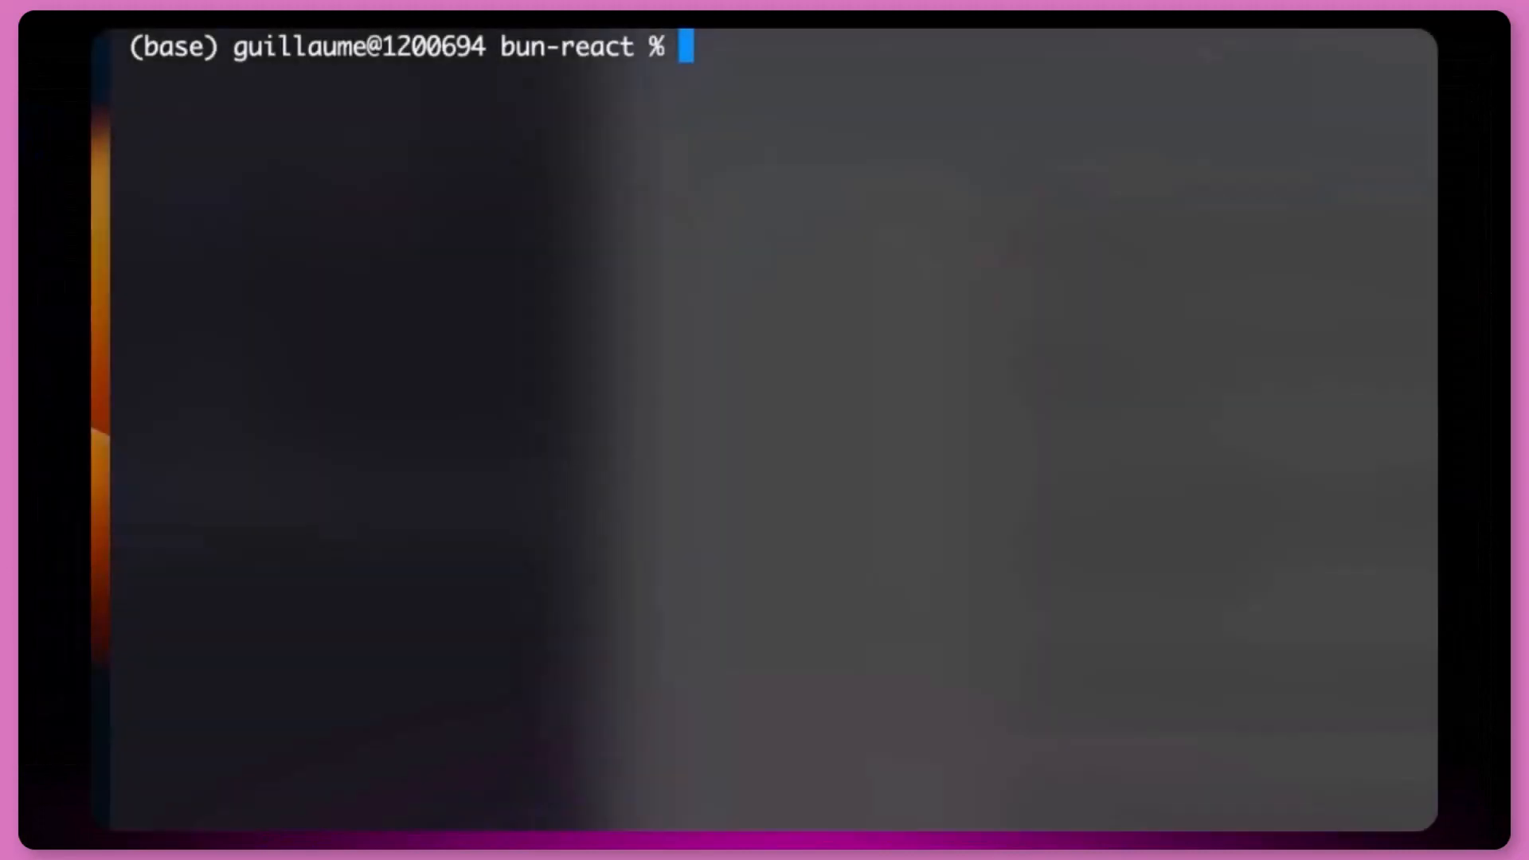
# Step: Run bun run build to bundle index.js and view the built 'hello here' page in Arc
pyautogui.write('bun run build')
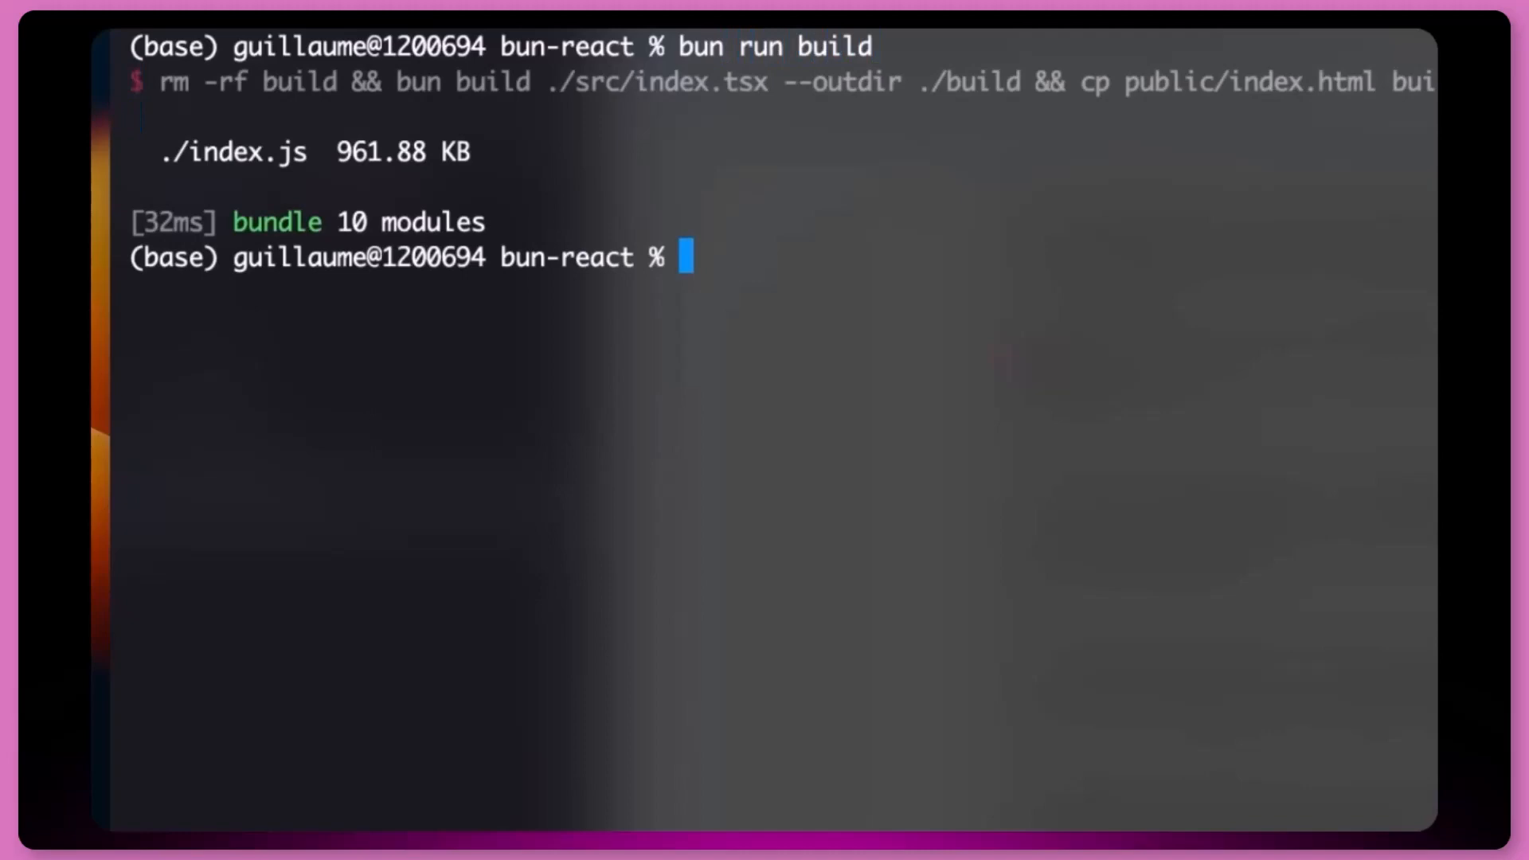
pyautogui.click(901, 763)
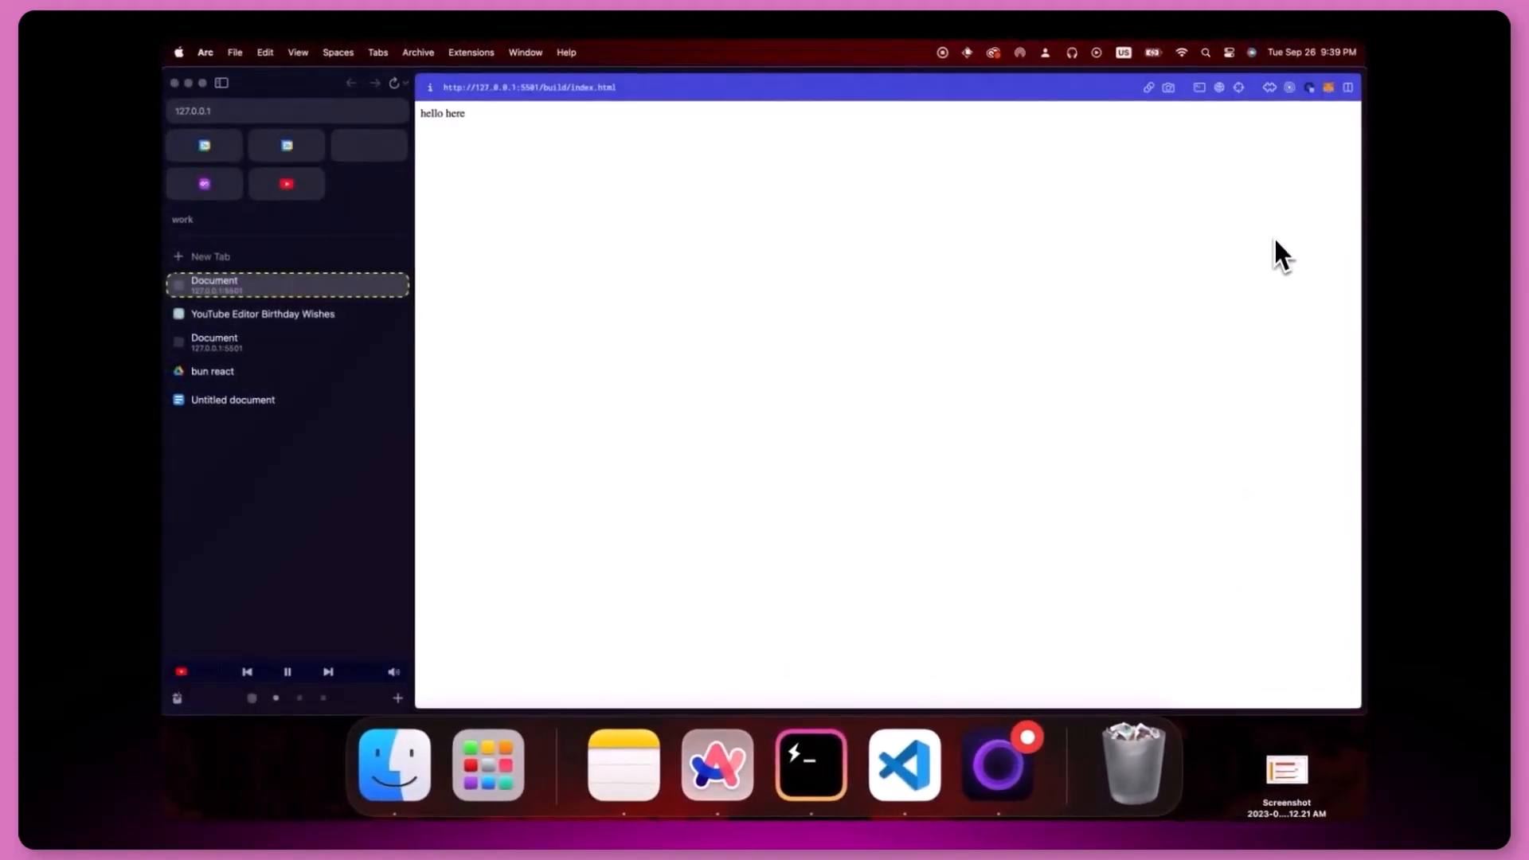
# Step: Leave the Arc page and return to VS Code showing package.json with its build and dev scripts
pyautogui.click(902, 767)
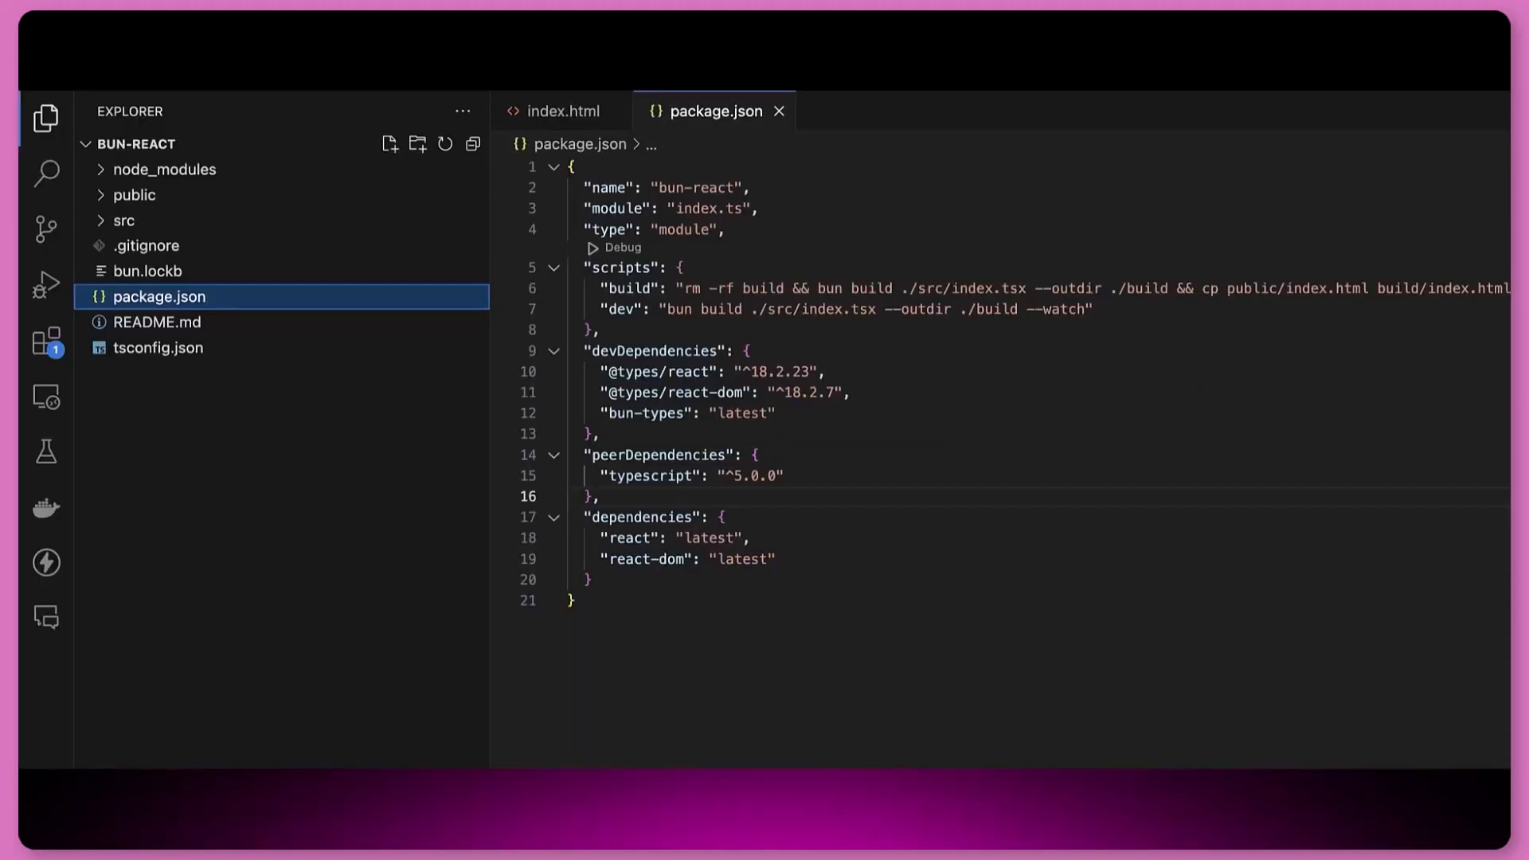